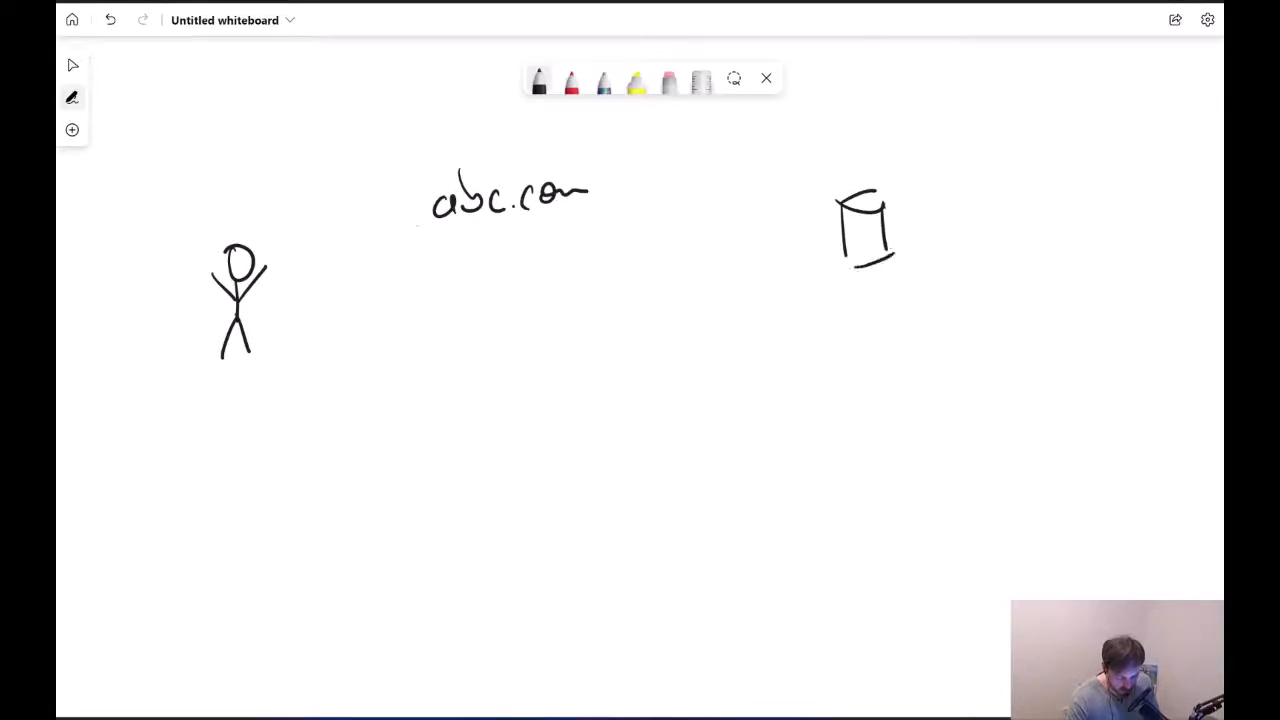
Step: Write <HTML> with an arrow from the server, box it, and add a return arrow to the server
drag(810, 260, 640, 304)
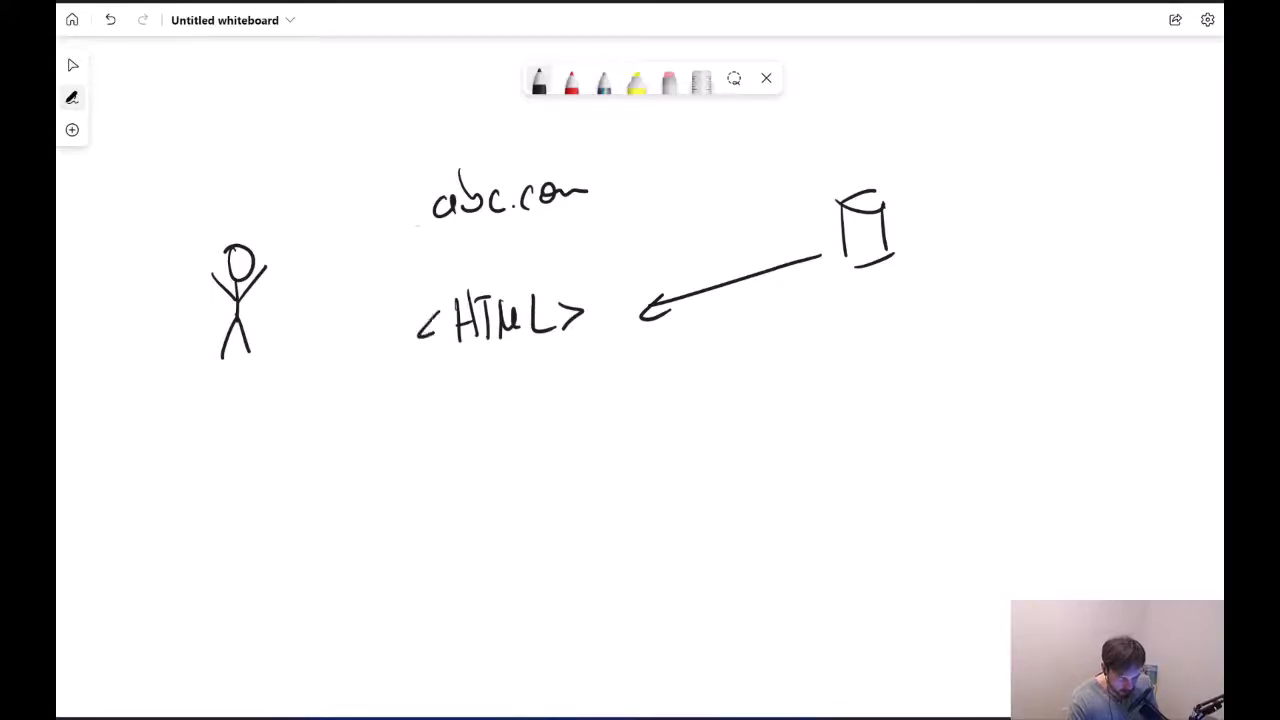
drag(396, 256, 616, 436)
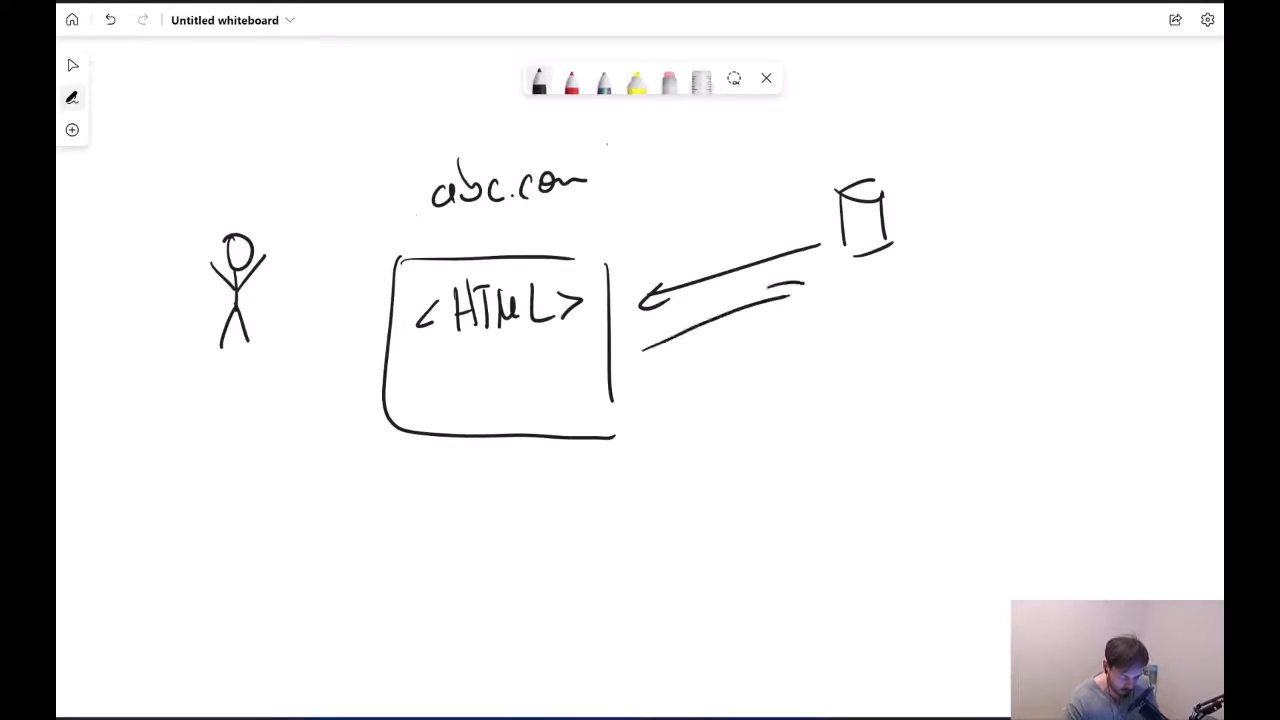
drag(810, 290, 684, 384)
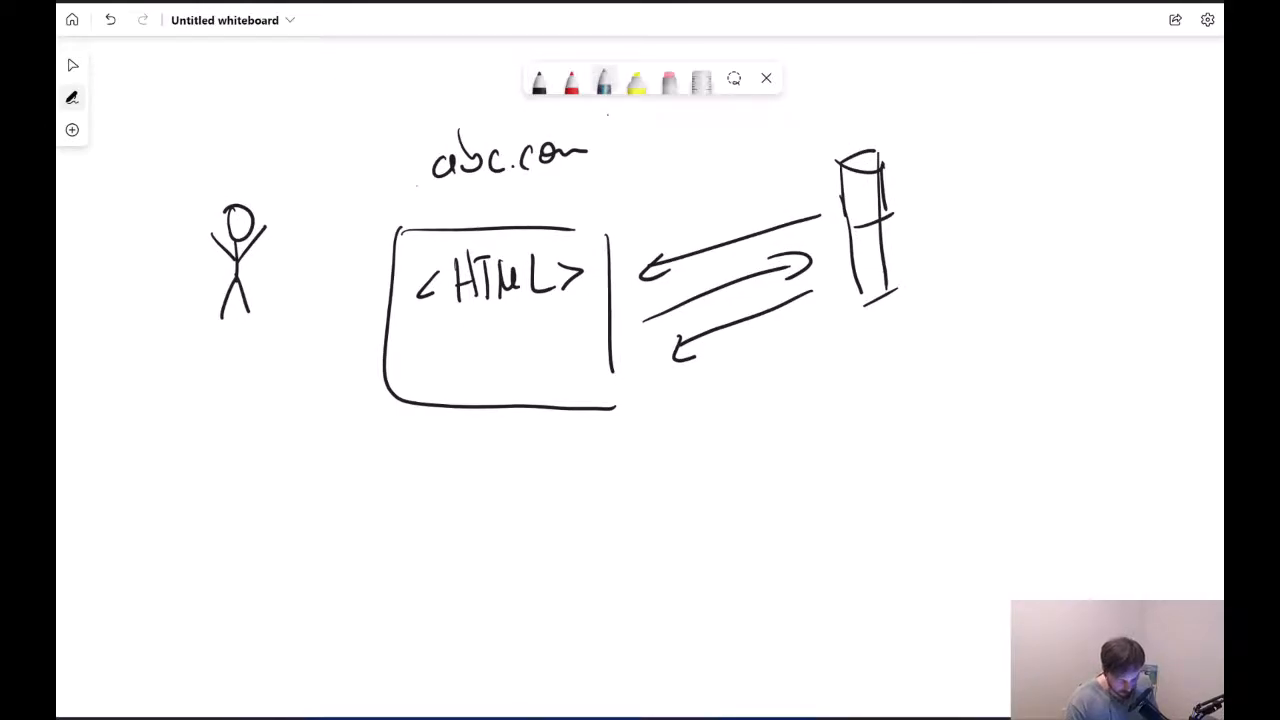
Step: Write Facebook in rainbow ink below the server and link the HTML box to it with an arrow
drag(710, 400, 712, 444)
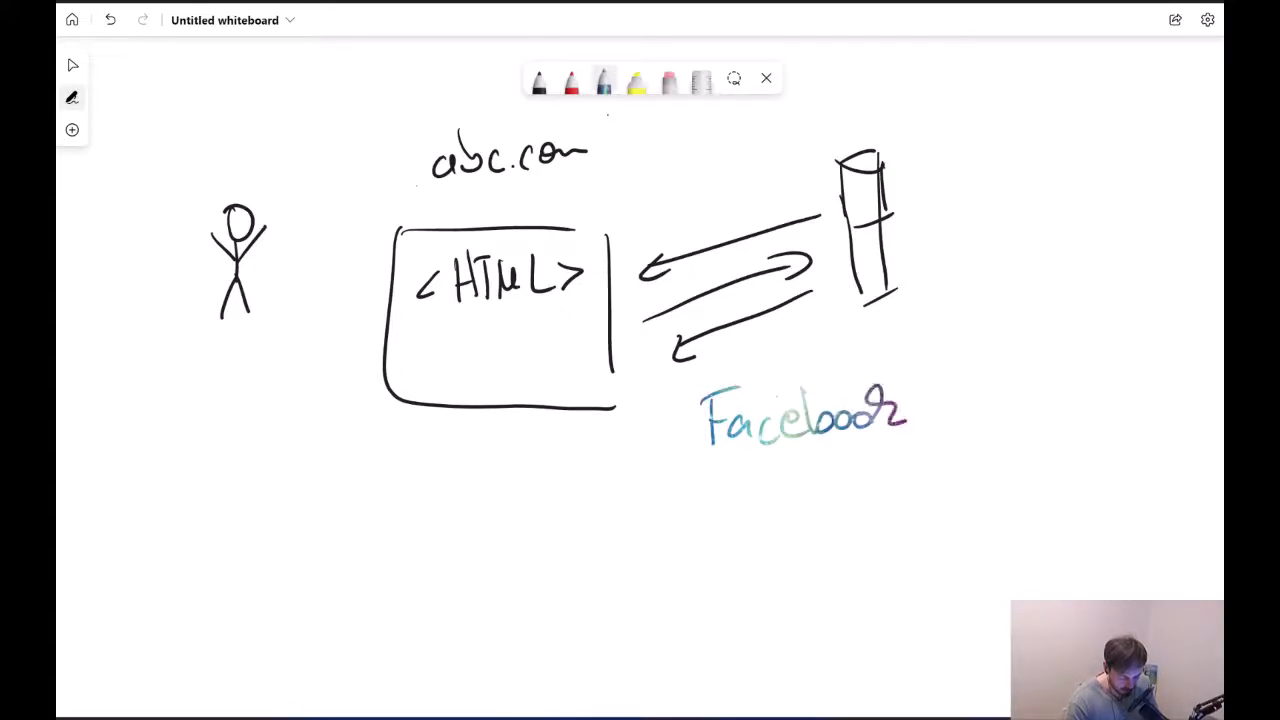
drag(528, 356, 696, 436)
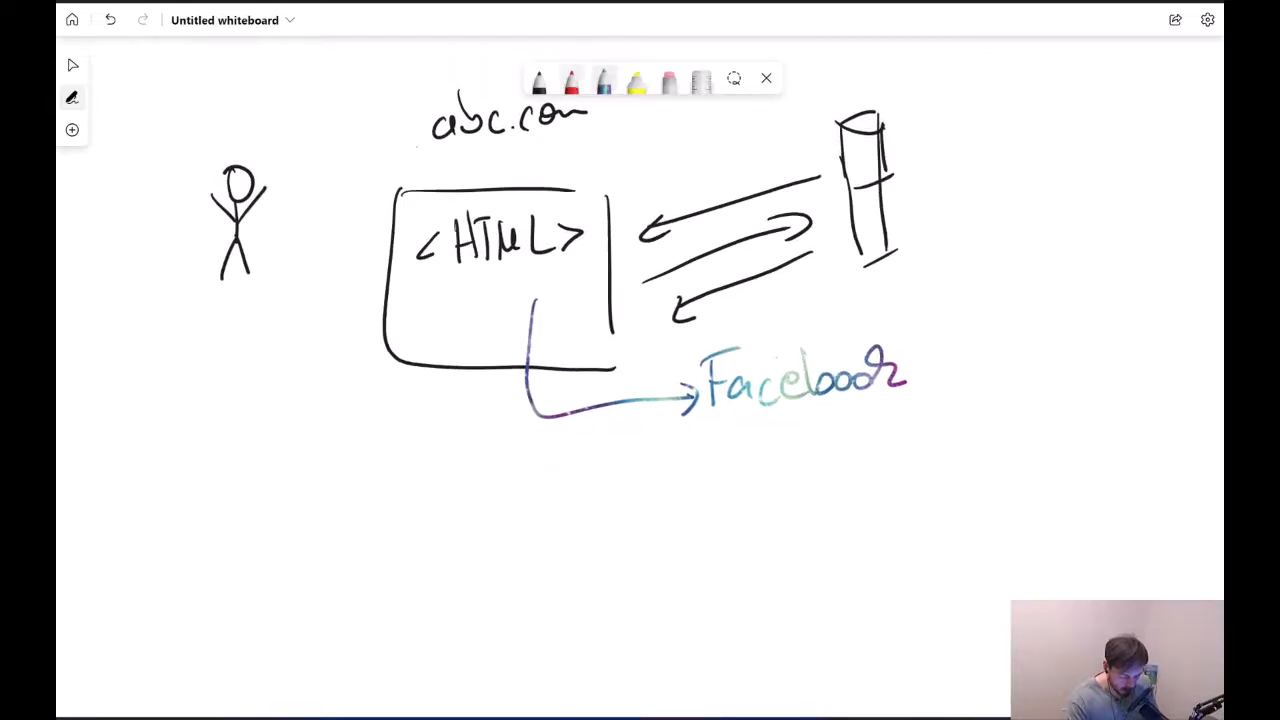
Step: Write Adblocker in red inside the page box and underline abc.com and Facebook
click(572, 80)
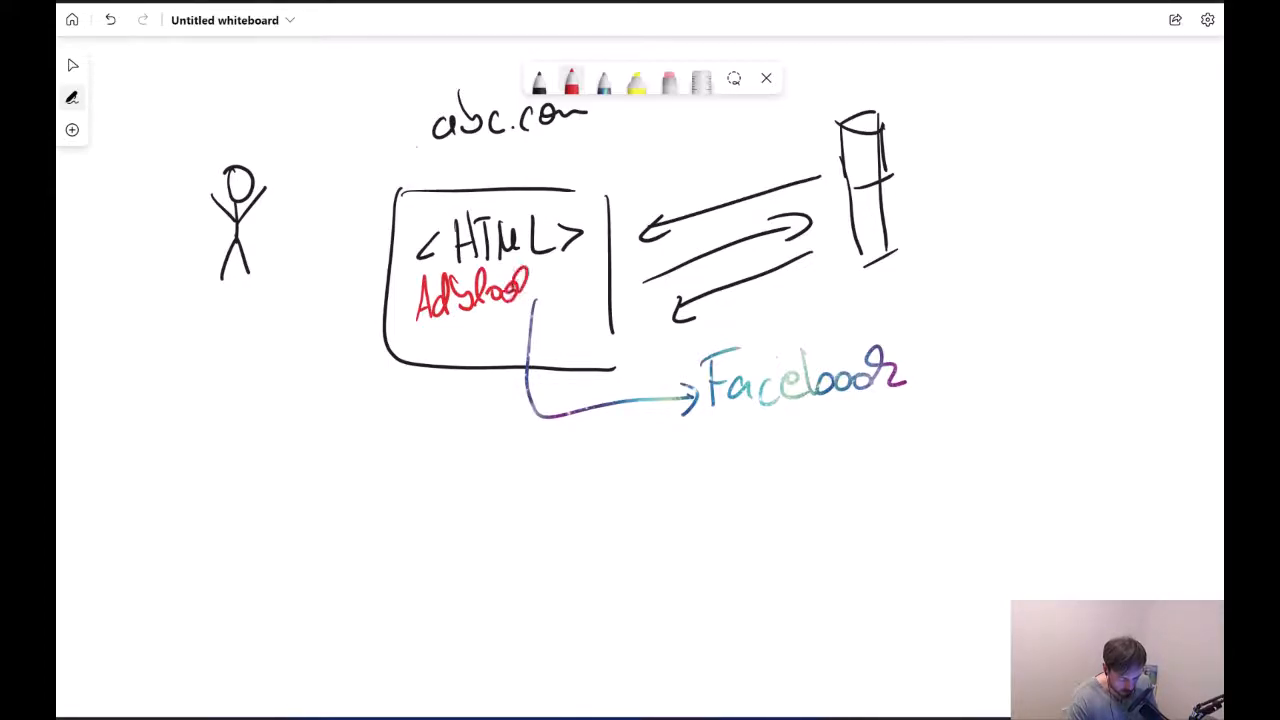
drag(584, 396, 616, 424)
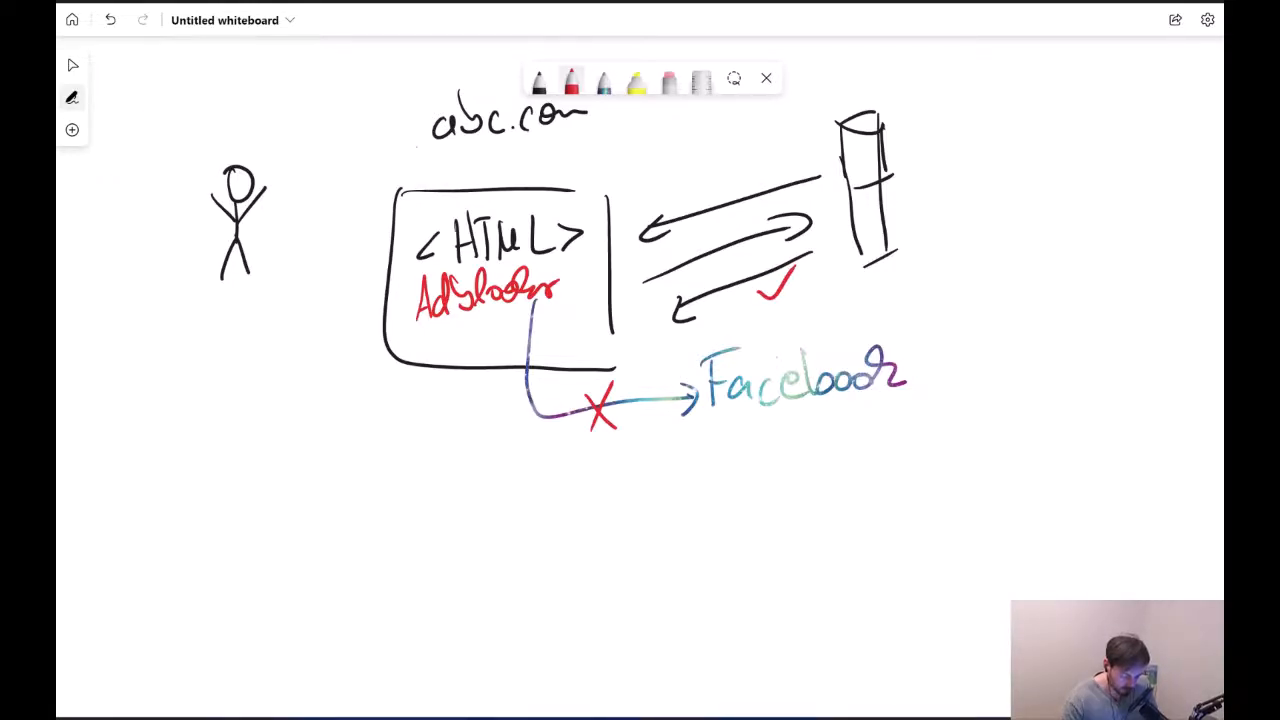
drag(738, 422, 930, 408)
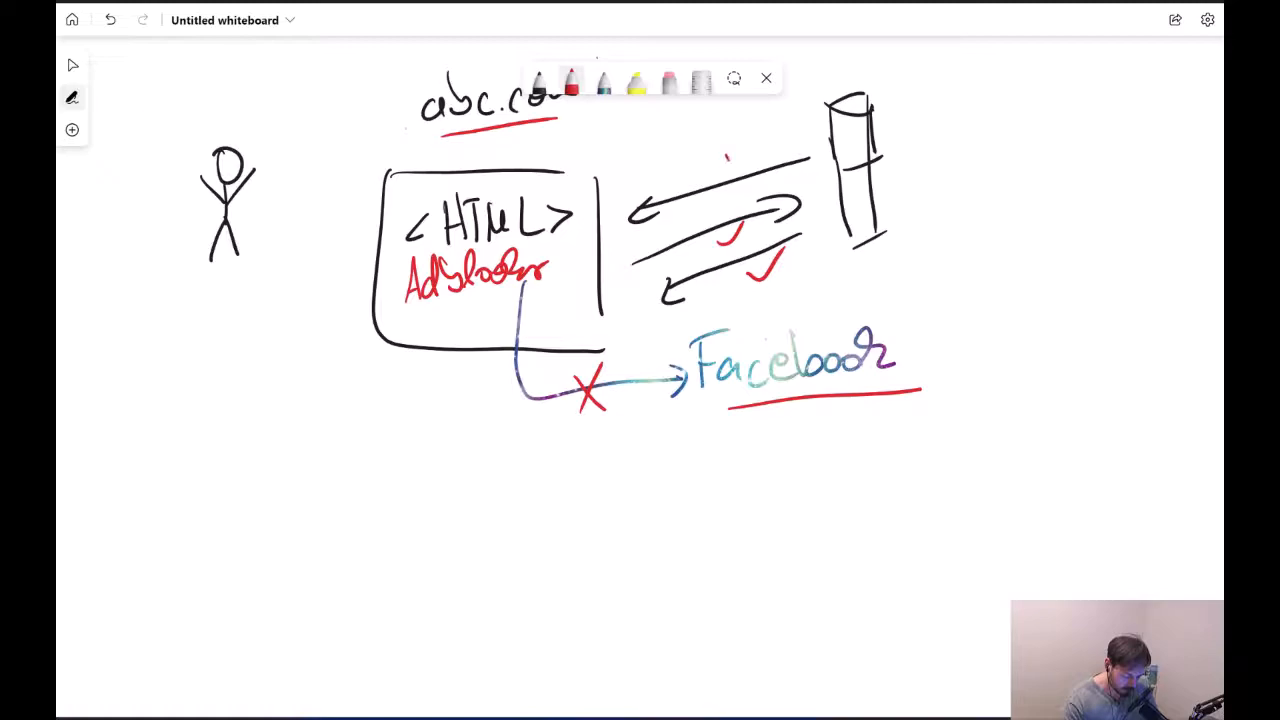
Step: Tick the upper server arrow in red and start a line down from the page box
drag(730, 160, 760, 140)
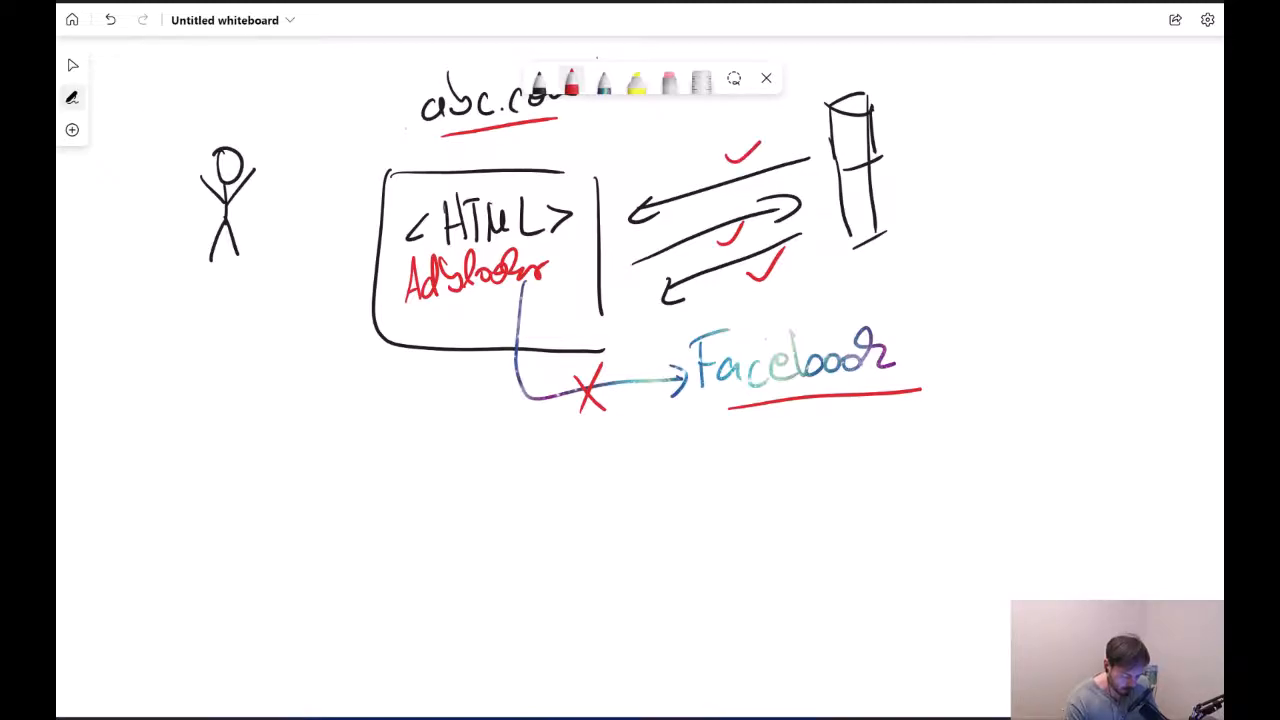
drag(536, 500, 540, 584)
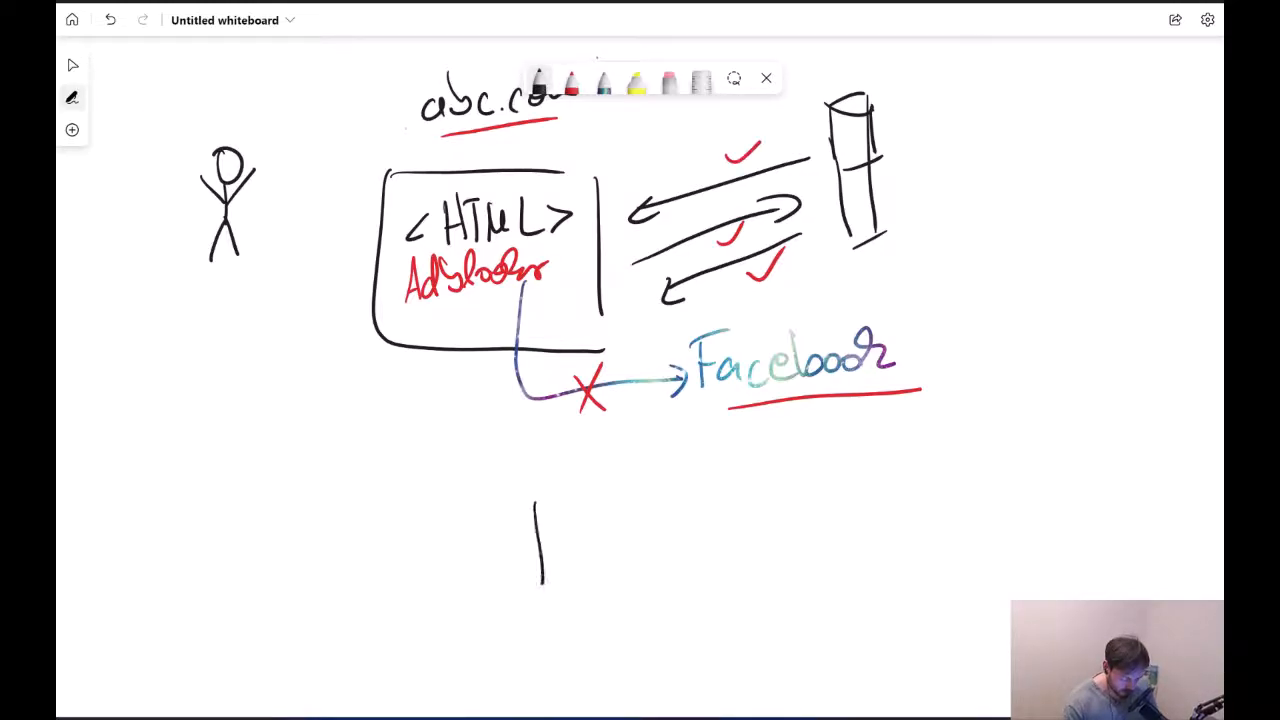
Step: Draw an arrow down to a second server, an arrow from it up to Facebook, and a red tick
drag(540, 500, 600, 580)
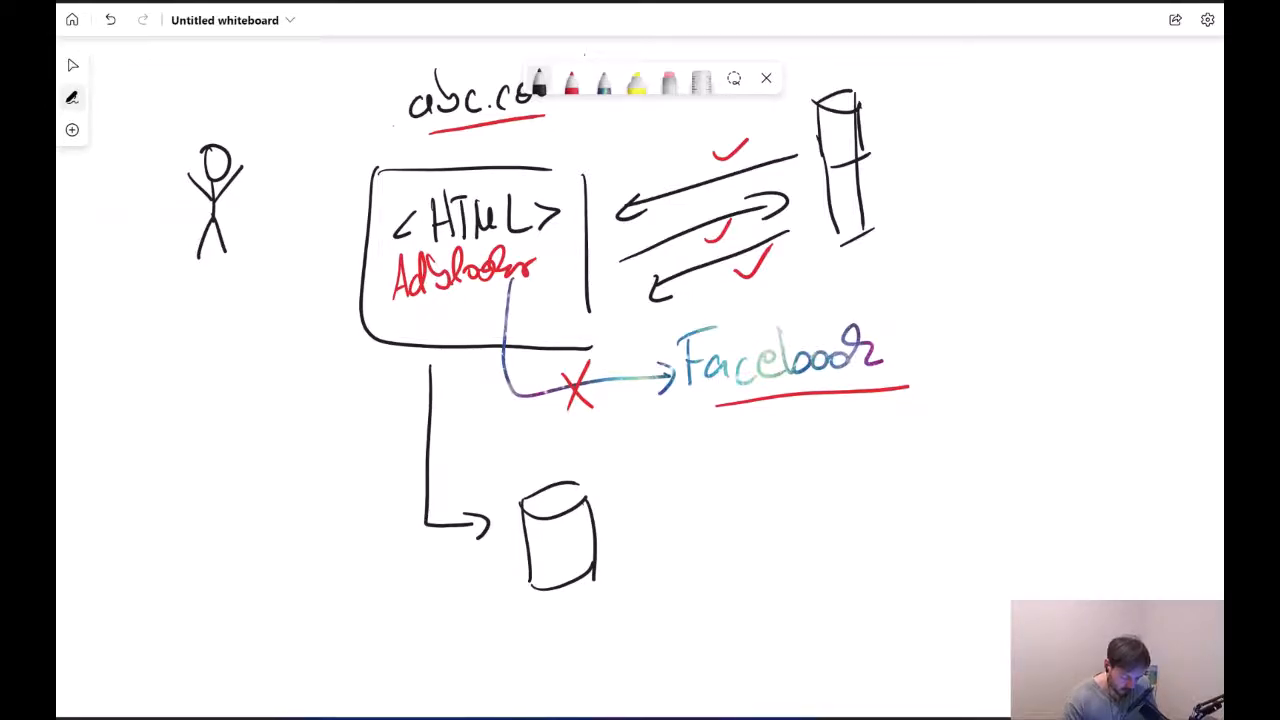
drag(620, 536, 800, 430)
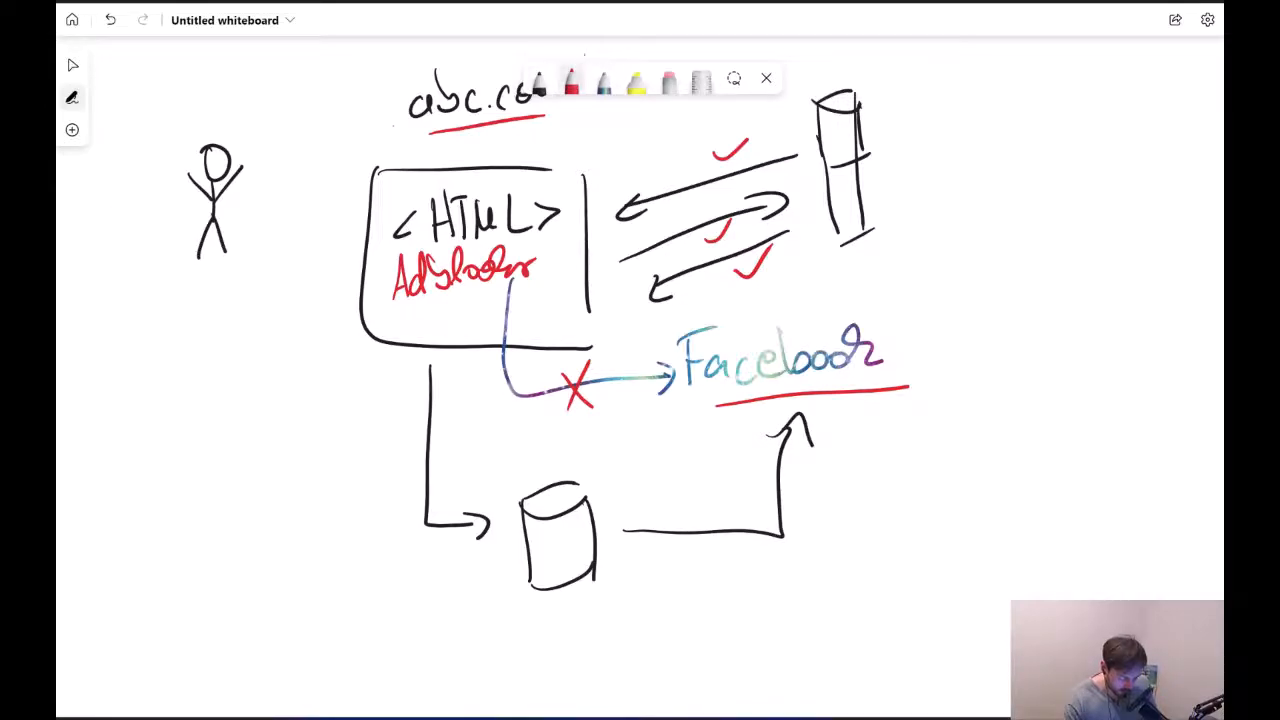
drag(444, 480, 484, 420)
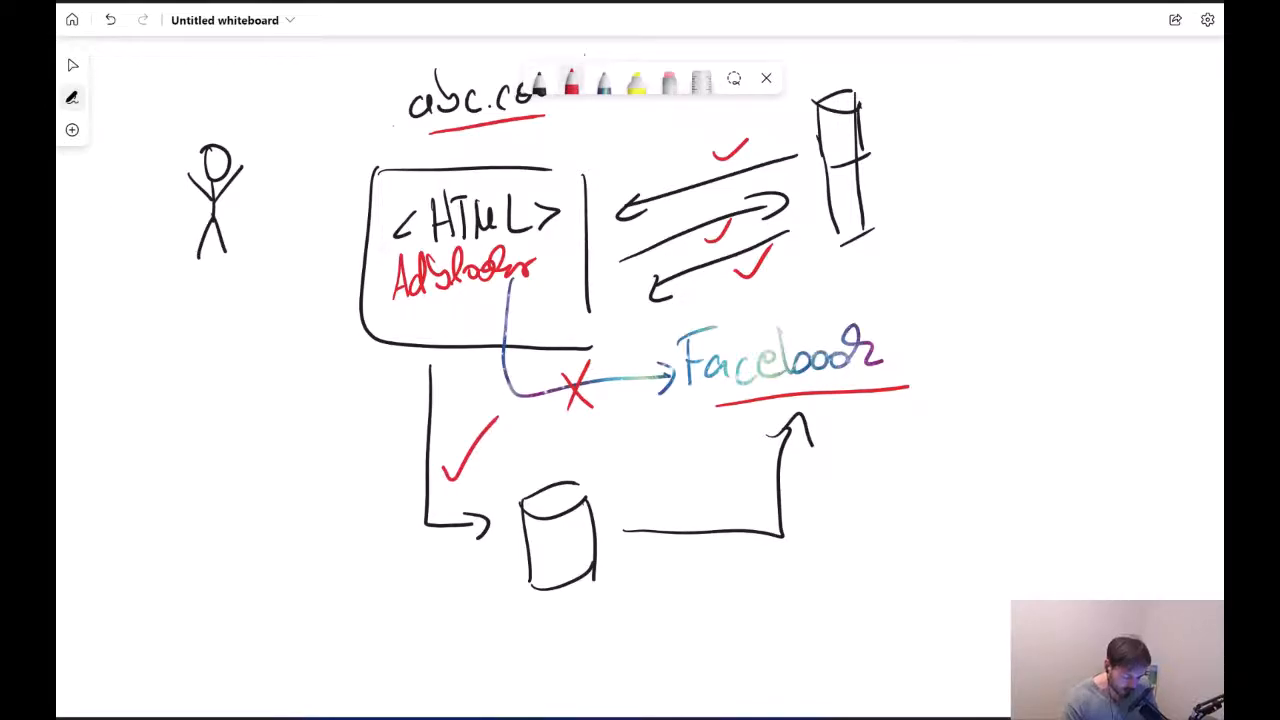